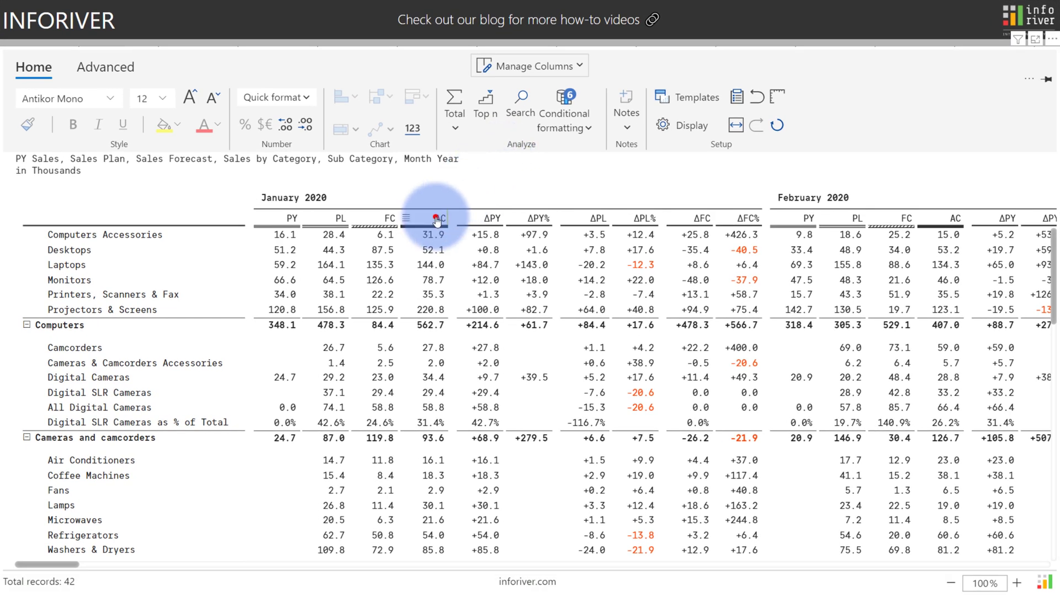
Select the January 2020 AC column and bring up the sparkline chart types.
left_click(439, 218)
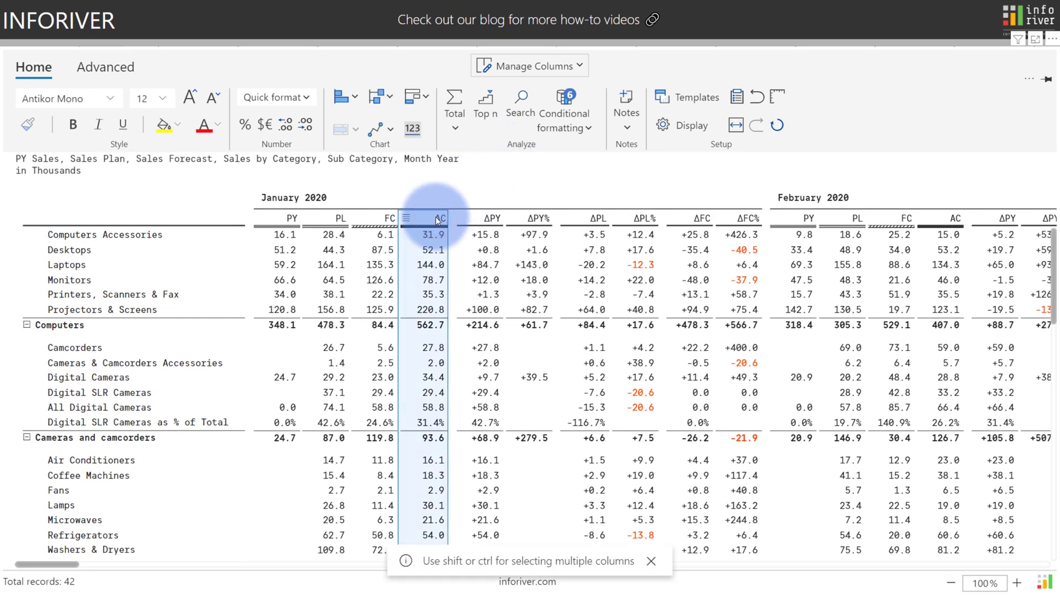
left_click(392, 131)
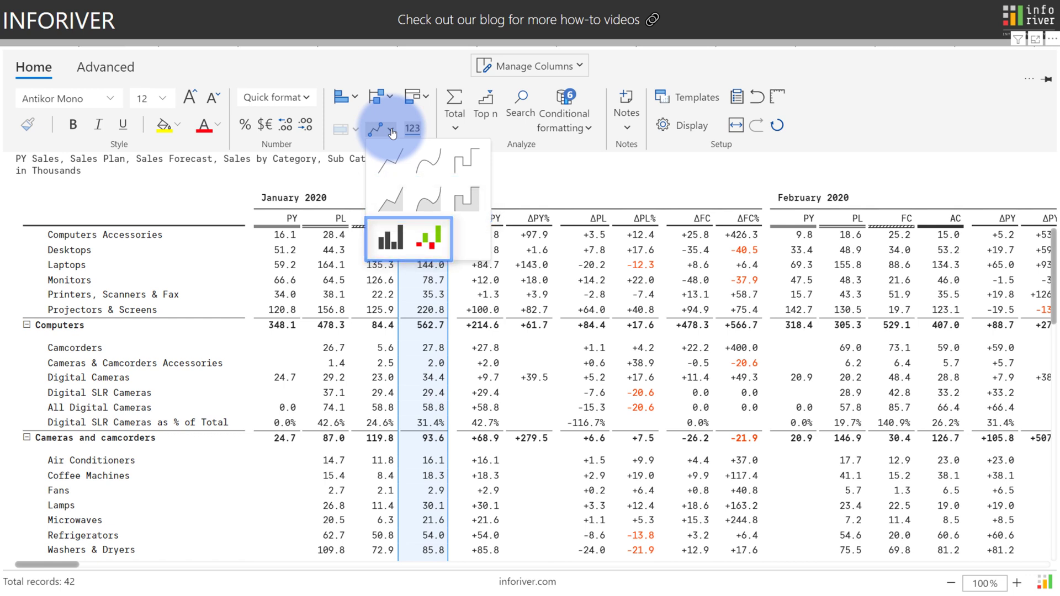
mouse_move(427, 200)
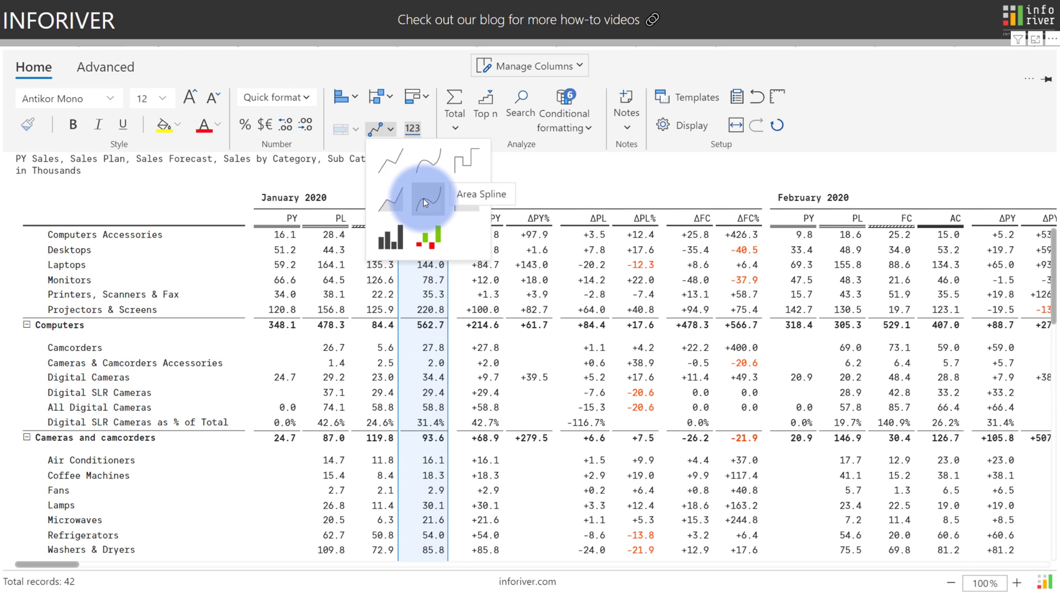
Add an AC - Trend area spline sparkline column with Individual scale per row.
left_click(425, 199)
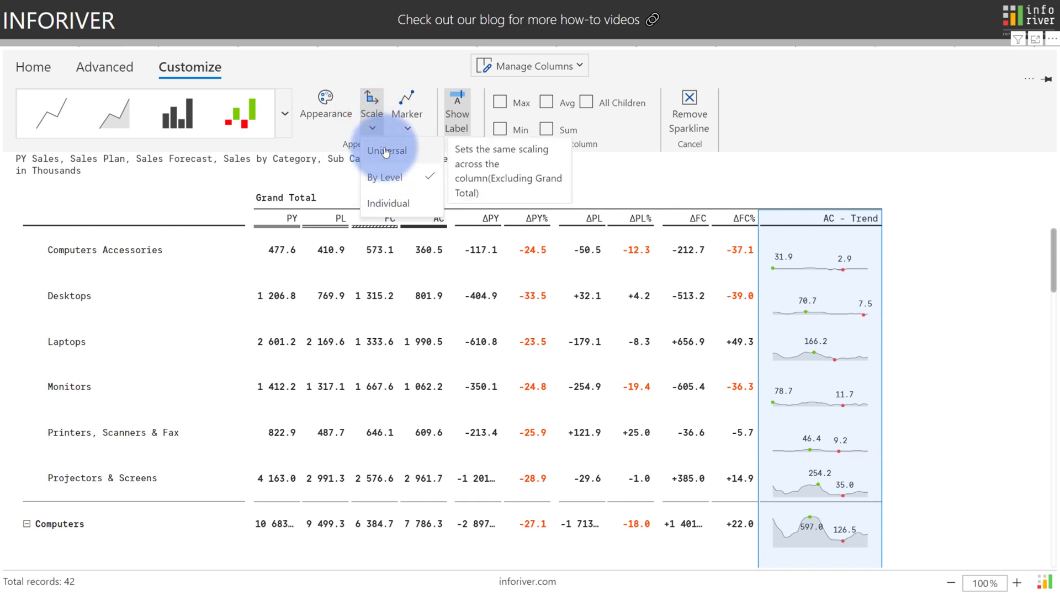
mouse_move(382, 204)
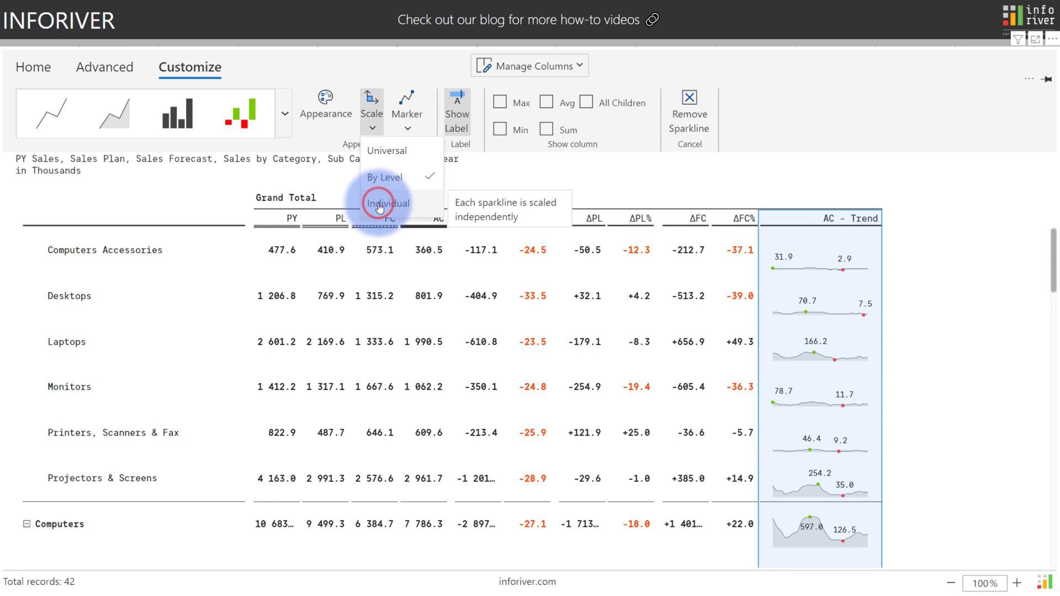
left_click(387, 203)
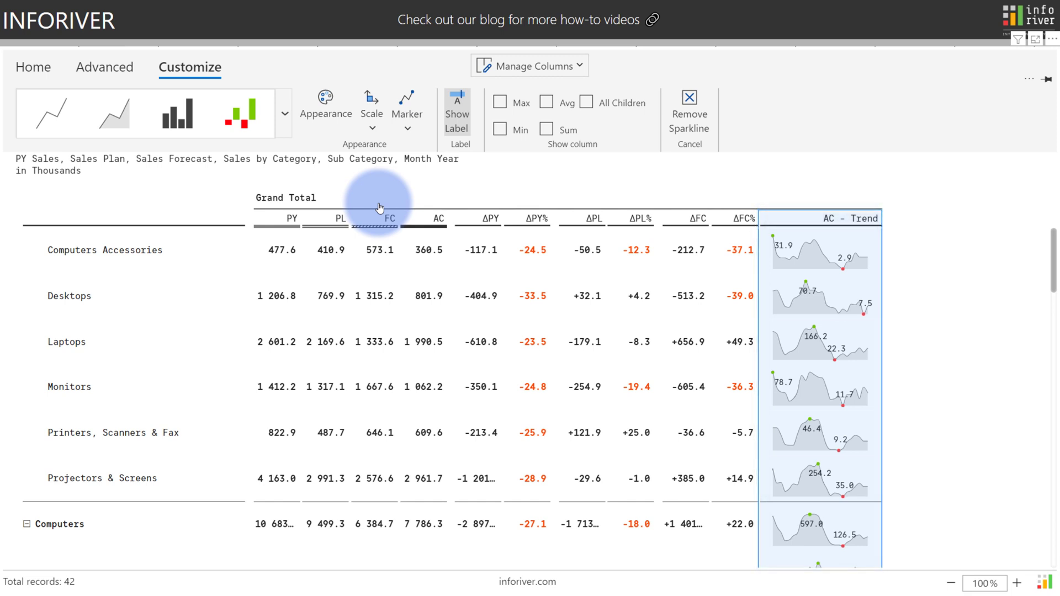
Set the sparkline markers to Min, Max, First, Last.
left_click(408, 107)
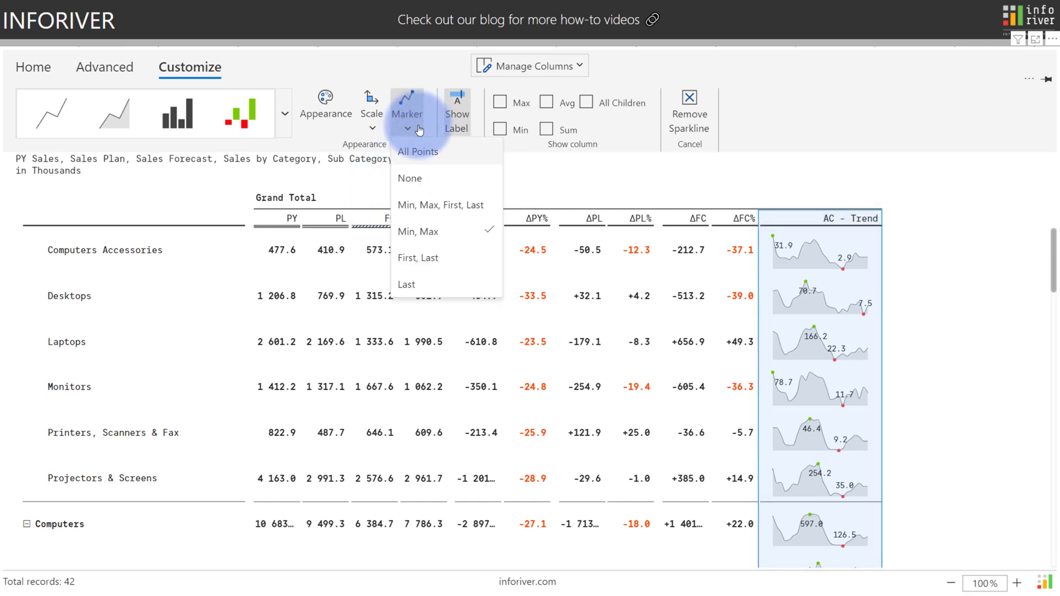
mouse_move(414, 232)
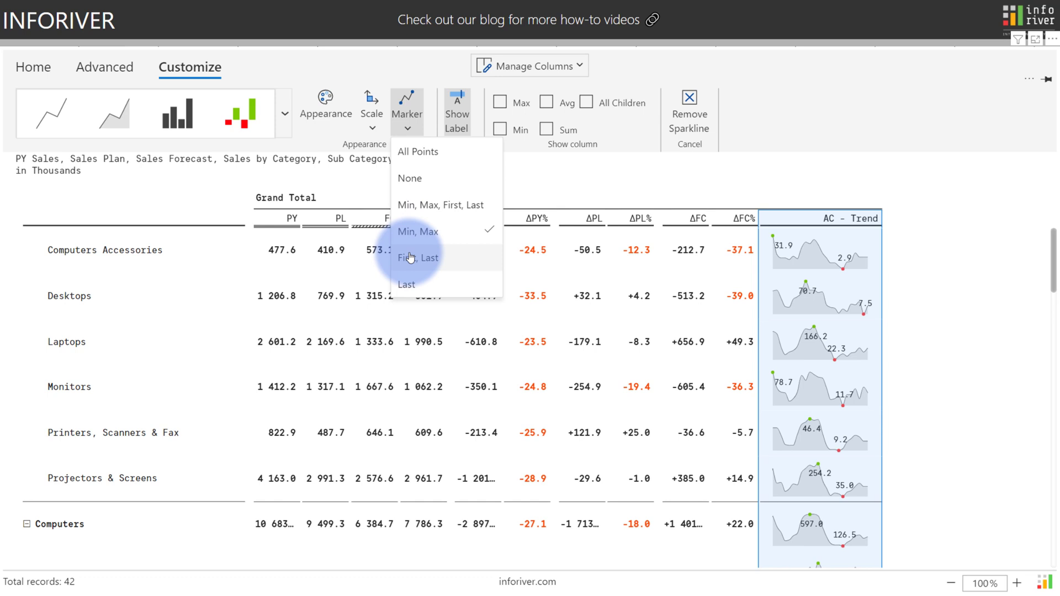
mouse_move(411, 205)
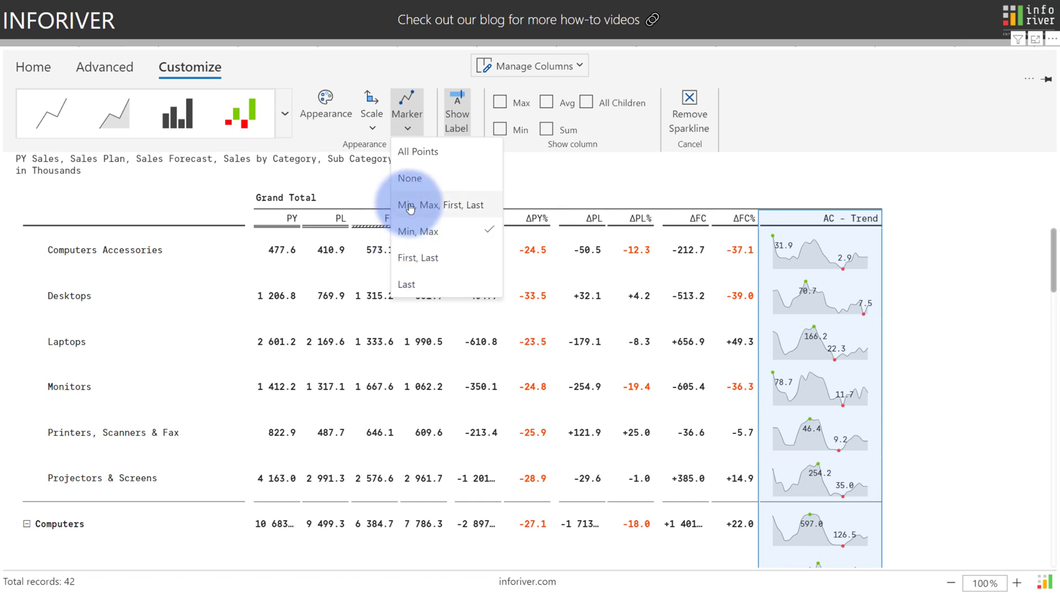
left_click(326, 98)
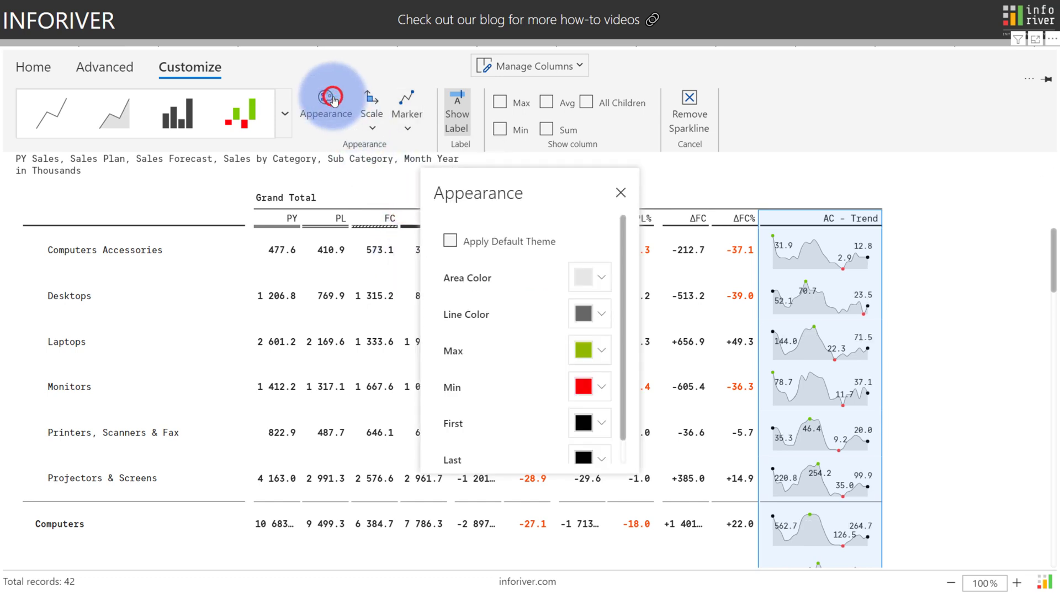
mouse_move(447, 257)
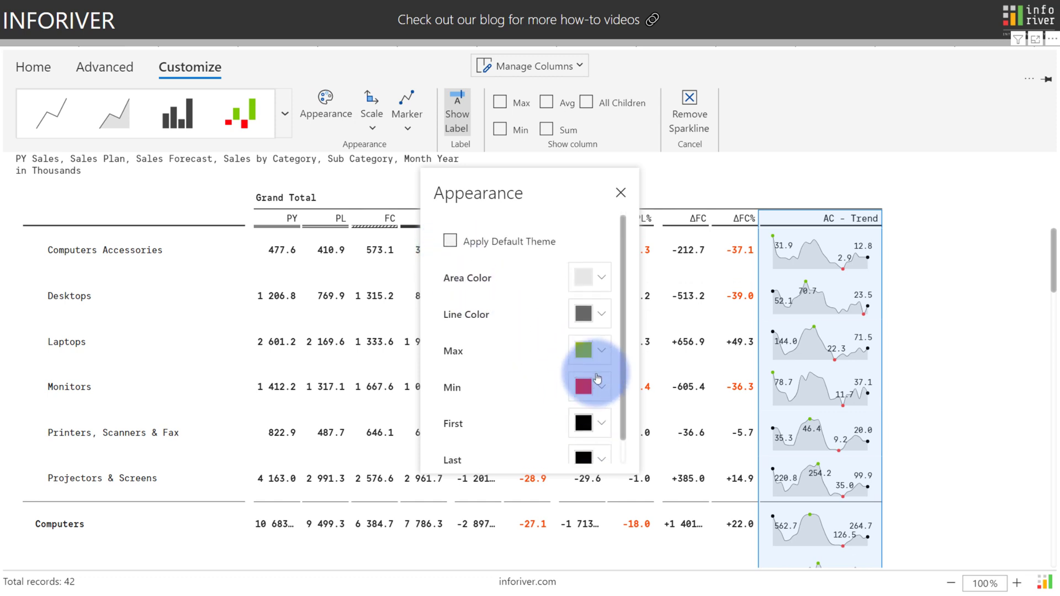
left_click(284, 117)
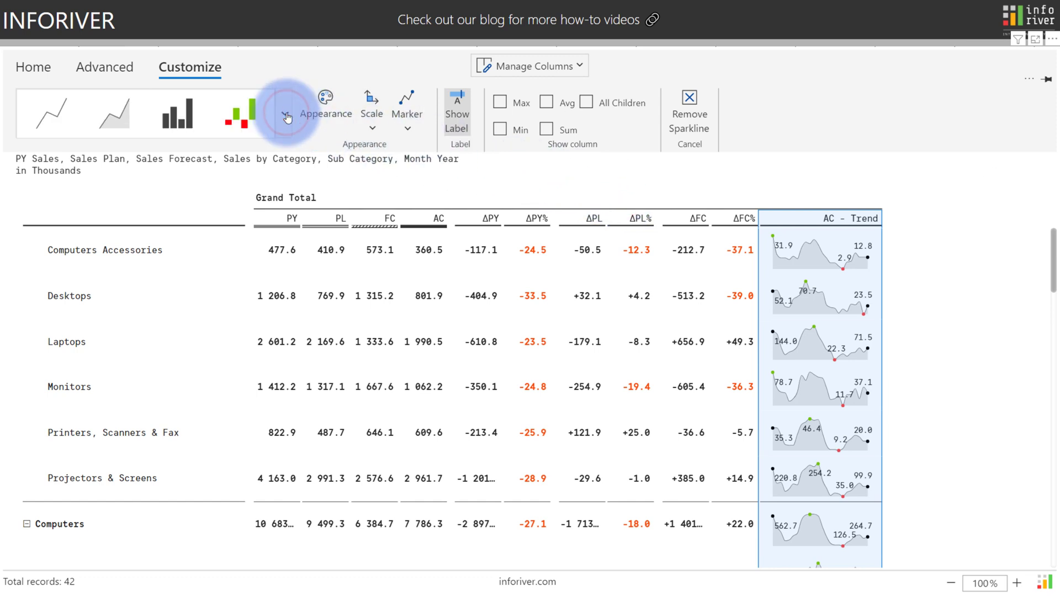
Change the AC - Trend sparkline type to a plain Line.
left_click(286, 116)
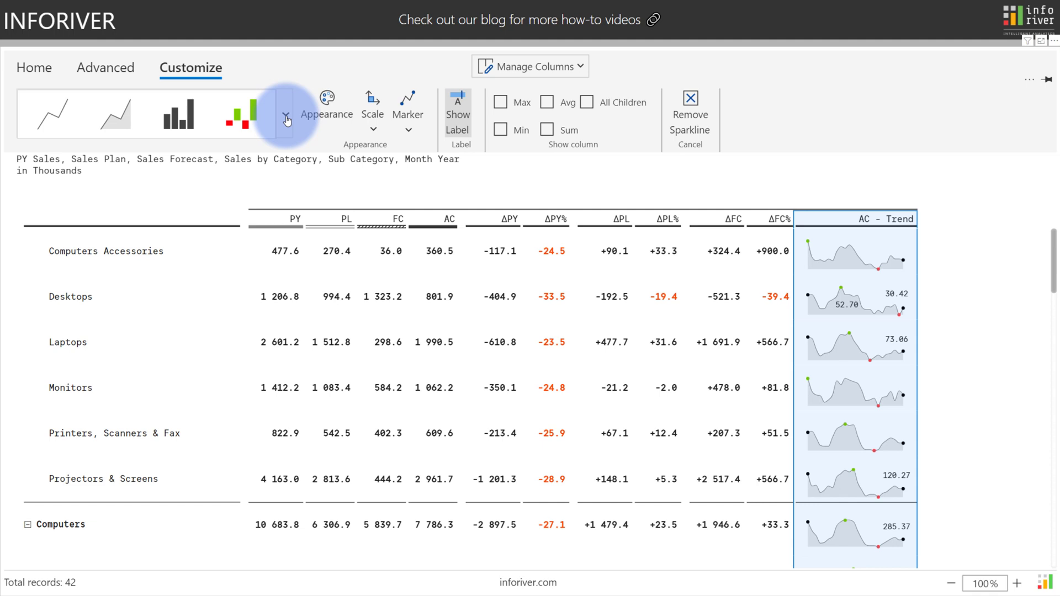
left_click(178, 115)
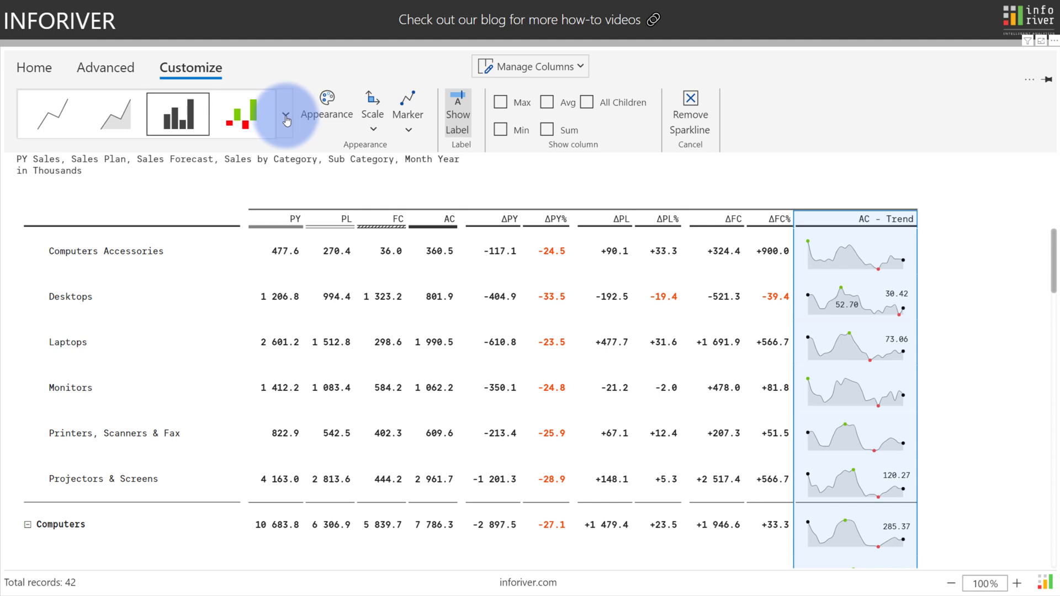
left_click(106, 116)
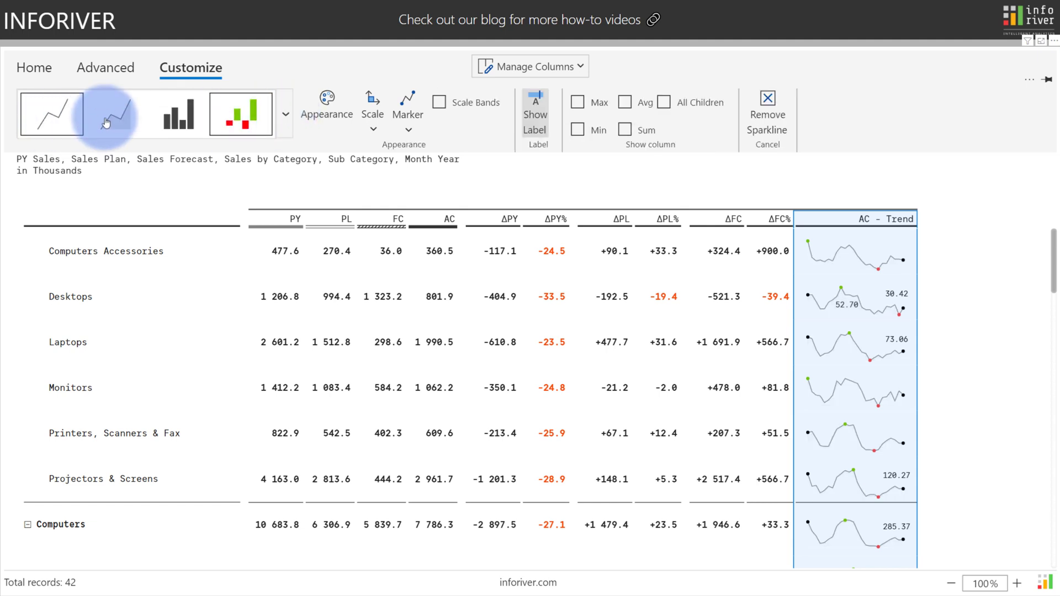
mouse_move(440, 102)
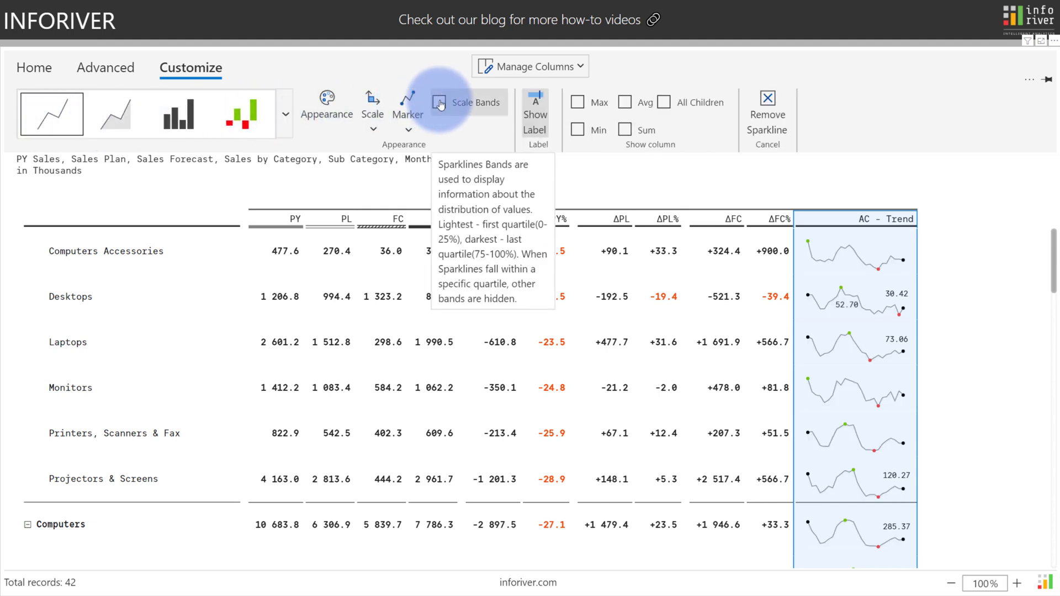
Enable Scale Bands behind the AC - Trend sparklines.
left_click(441, 102)
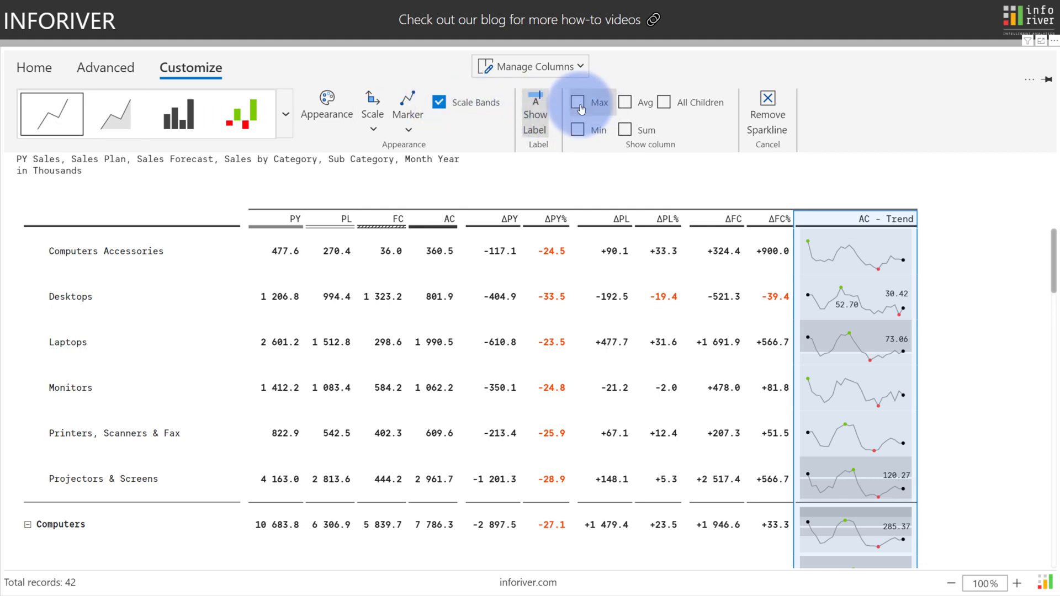
mouse_move(578, 105)
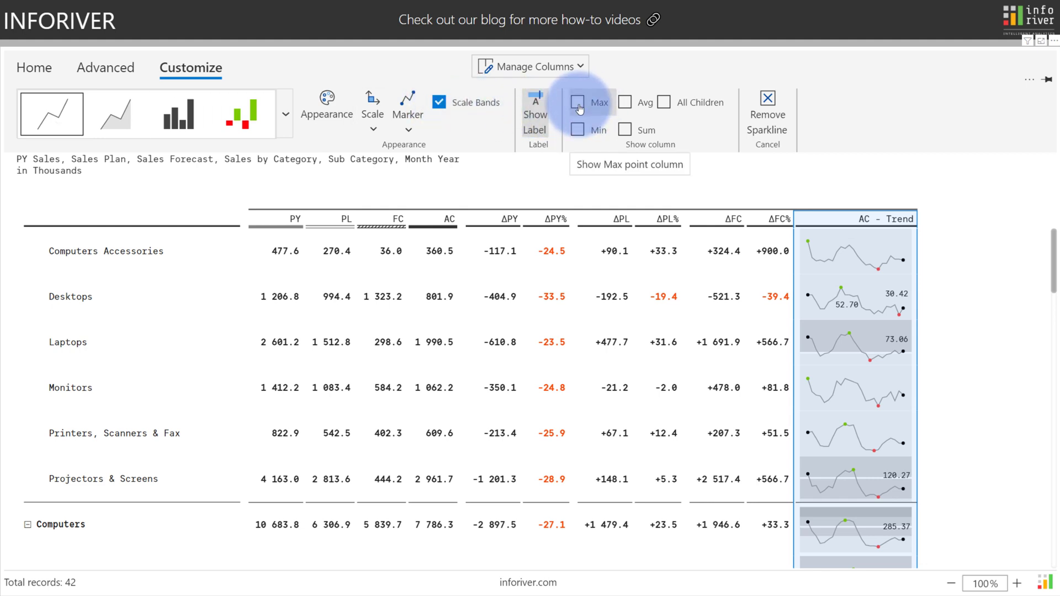
mouse_move(628, 104)
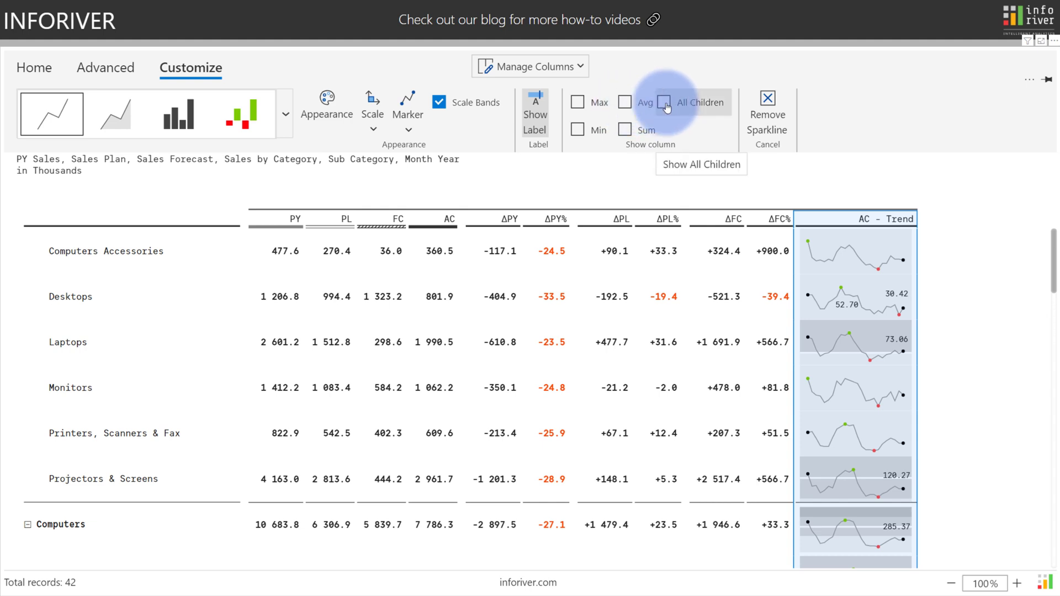
Enable All Children so the monthly columns appear beside AC - Trend.
left_click(665, 103)
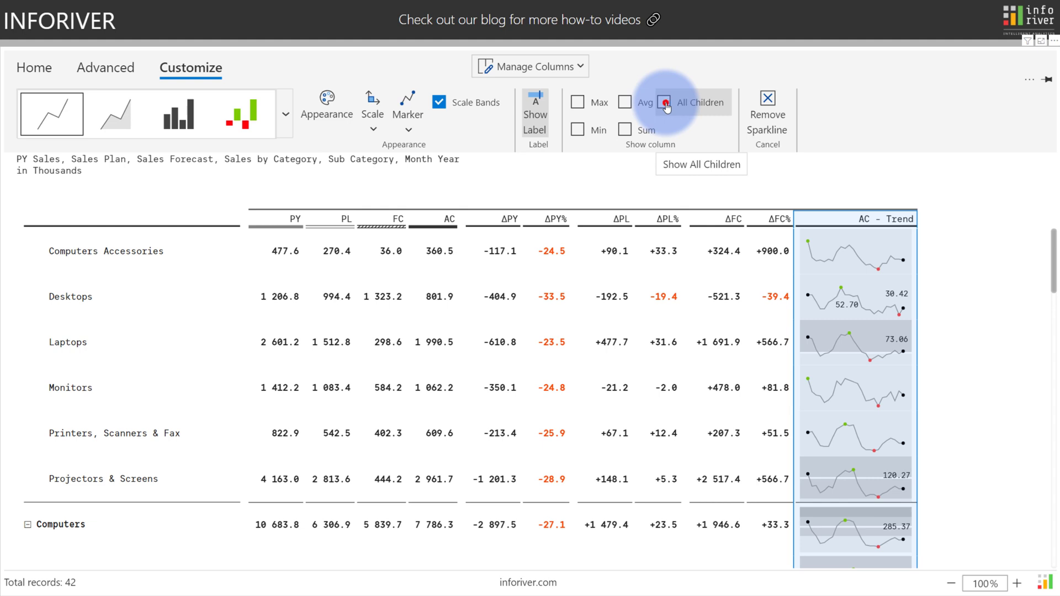
left_click(665, 102)
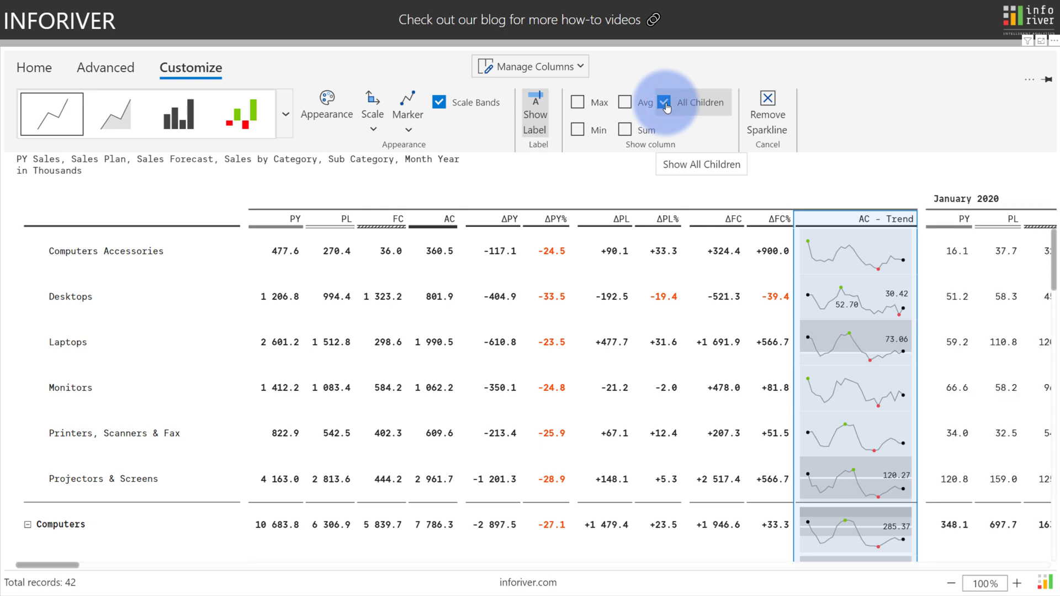